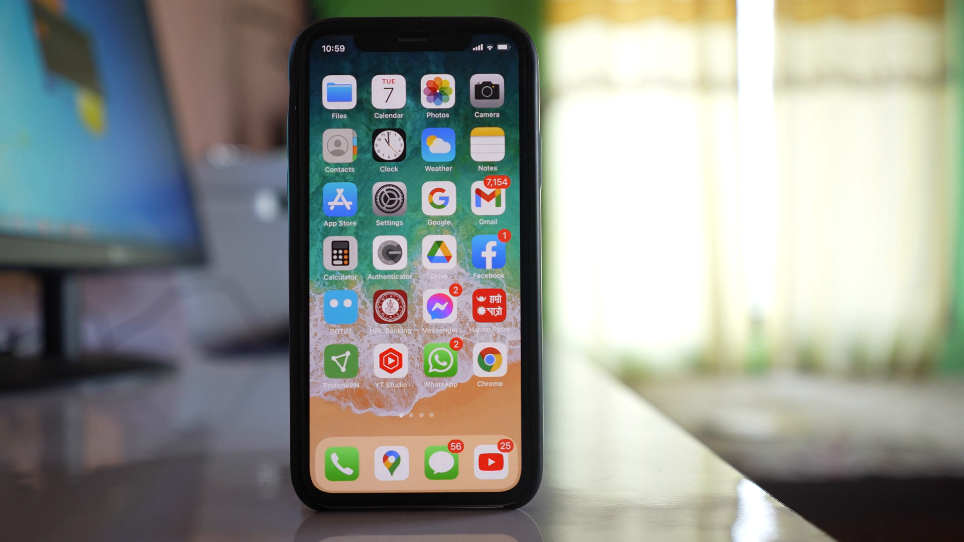
Launch WhatsApp and go to its Storage and Data settings page.
{"action": "left_click", "coordinate": [440, 366]}
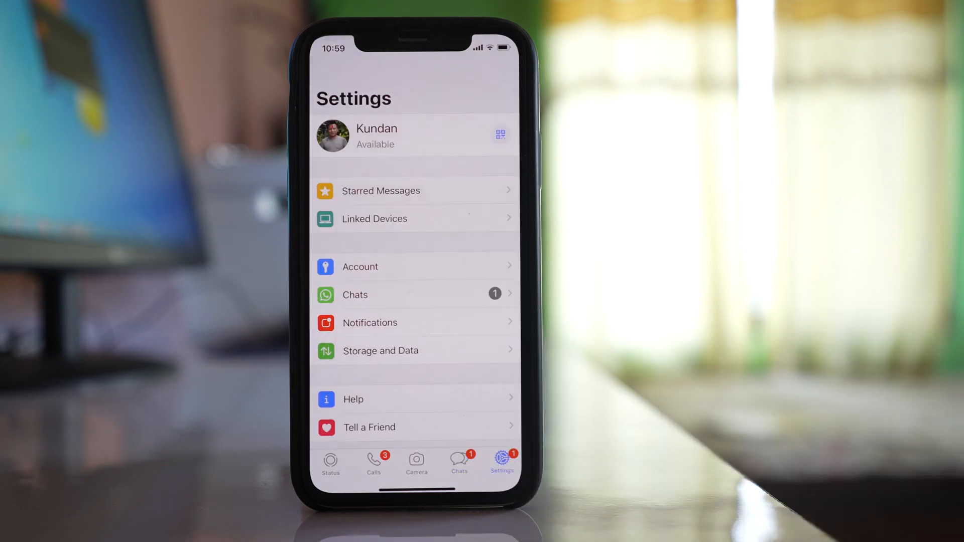
{"action": "left_click", "coordinate": [380, 350]}
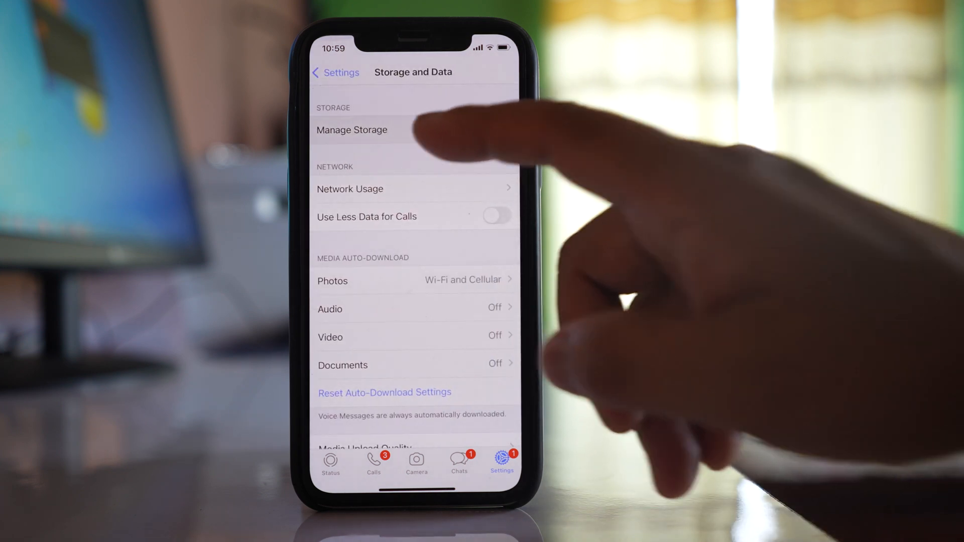
Open Manage Storage to see chats ranked by storage size.
{"action": "left_click", "coordinate": [352, 130]}
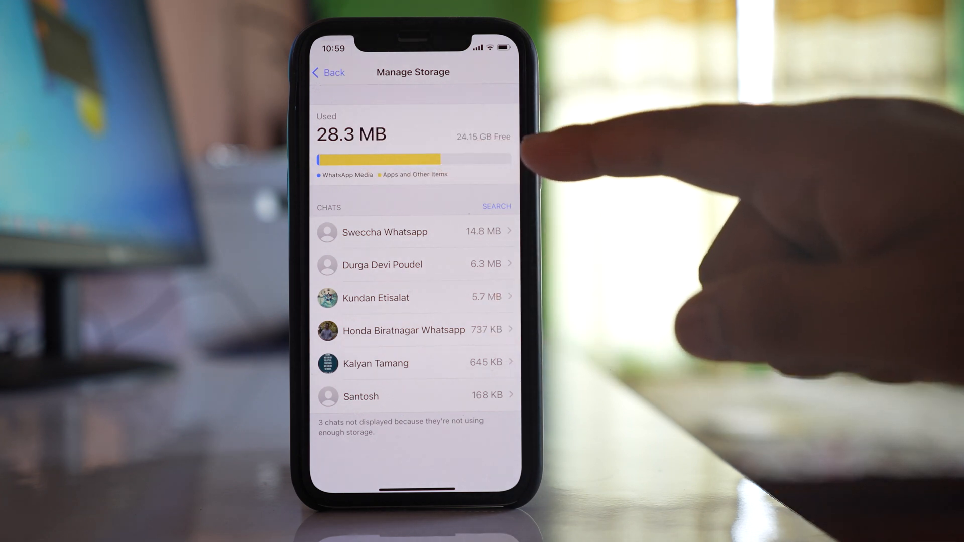
{"action": "mouse_move", "coordinate": [615, 215]}
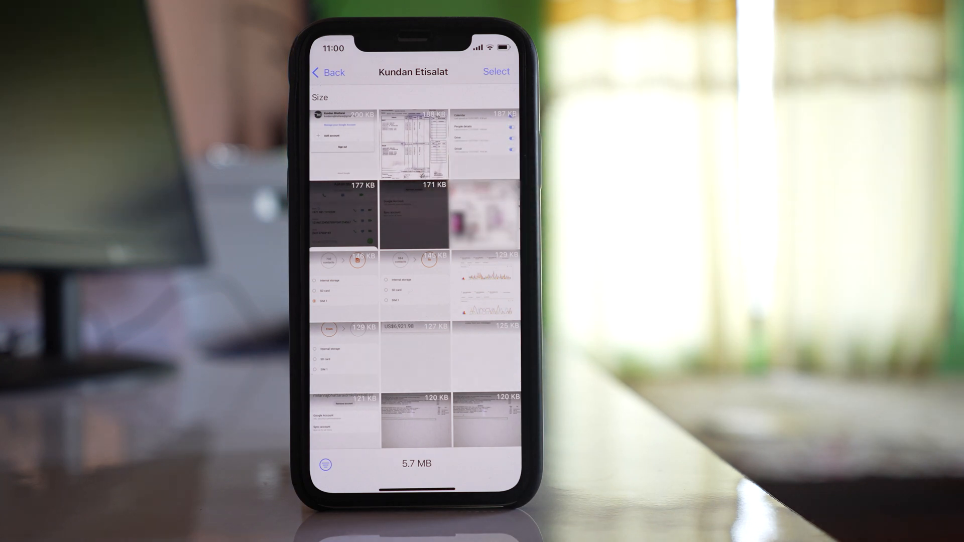
Select all of the 5.7 MB chat's saved media files for deletion.
{"action": "left_click", "coordinate": [496, 72]}
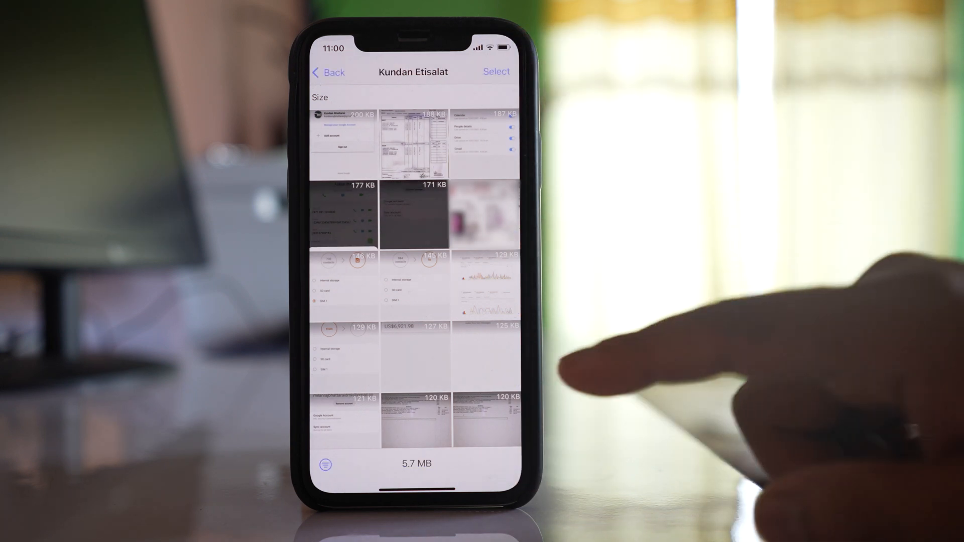
{"action": "left_click", "coordinate": [328, 72]}
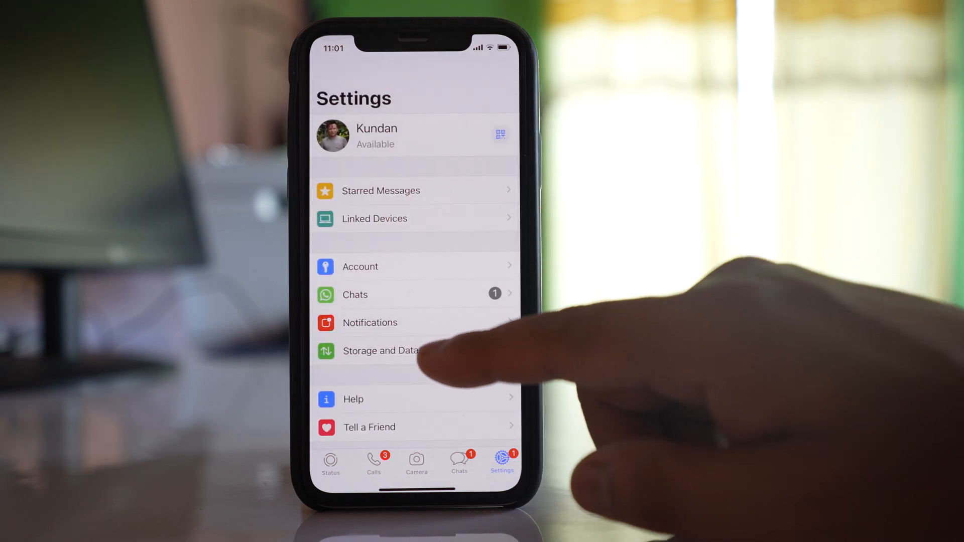
Reopen Storage and Data from Settings to view media auto-download options.
{"action": "left_click", "coordinate": [380, 351]}
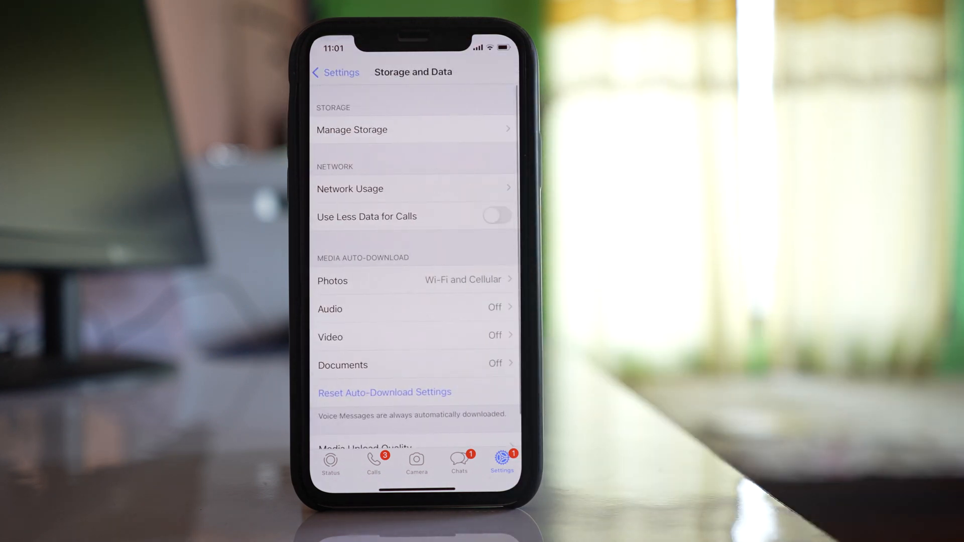